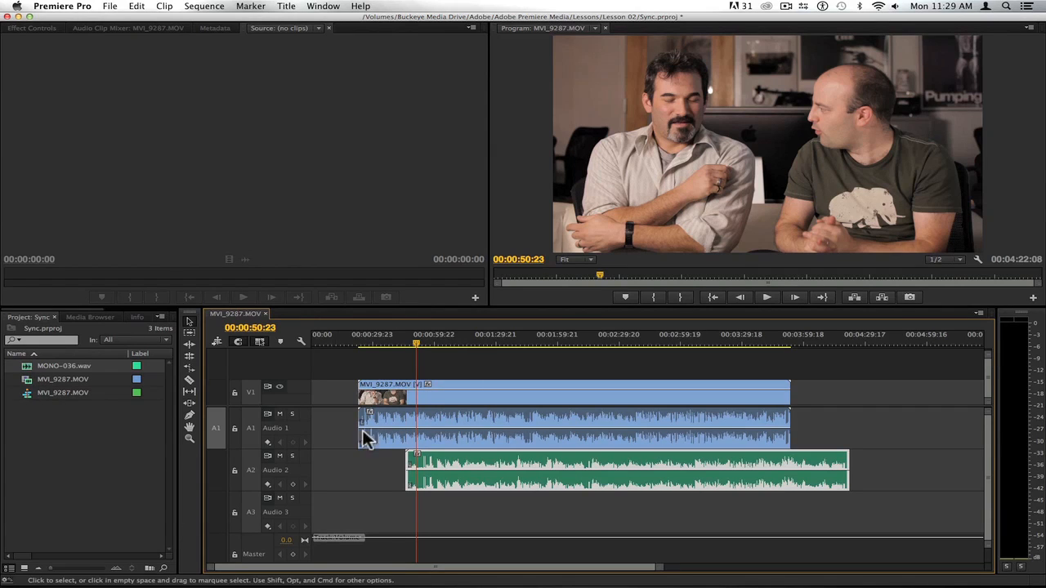
mouse_move(404, 352)
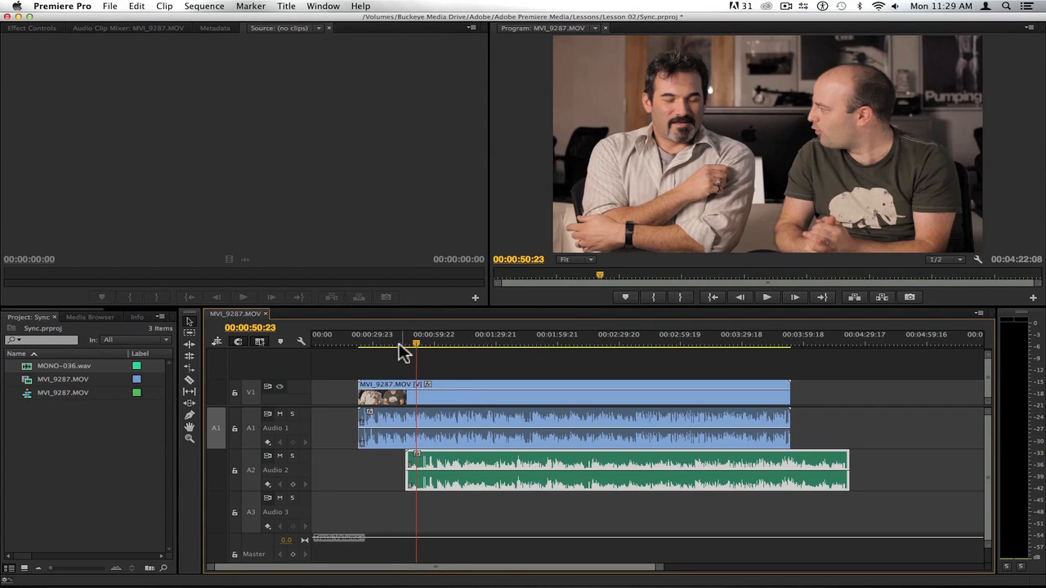
Move the playhead to the clap marker at 00:00:26:02.
left_click(357, 341)
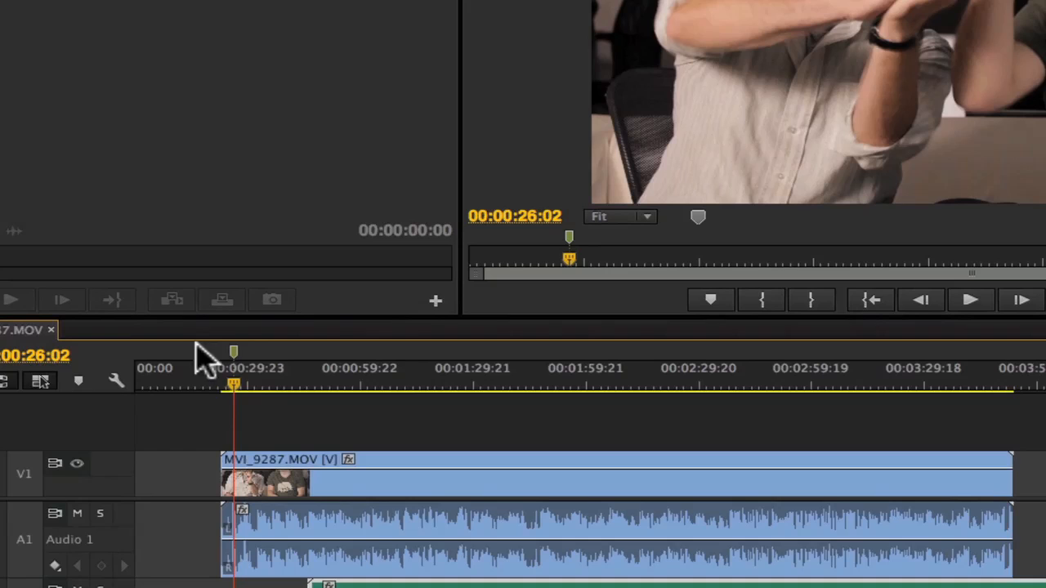
mouse_move(266, 421)
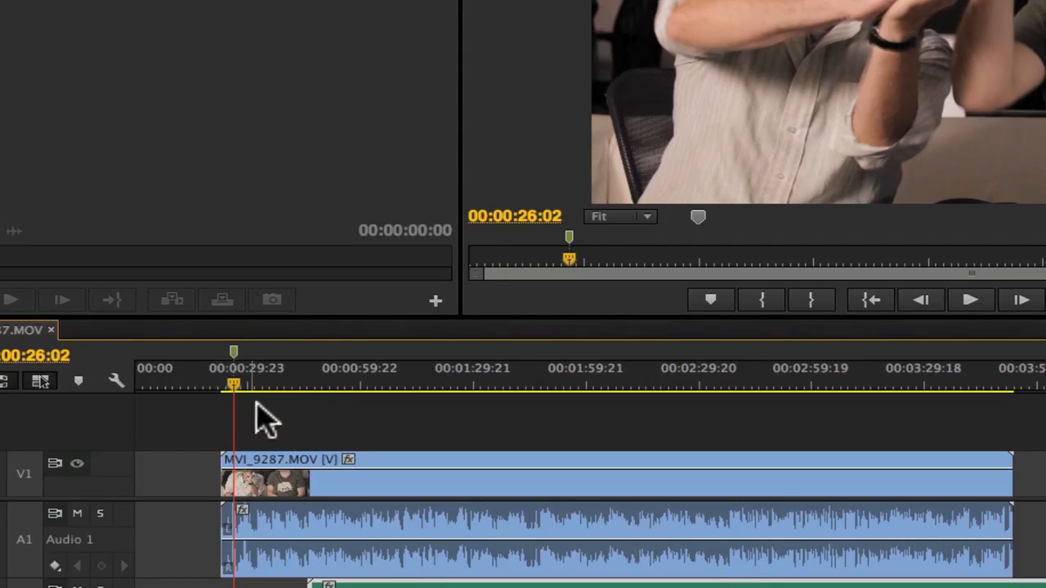
mouse_move(237, 375)
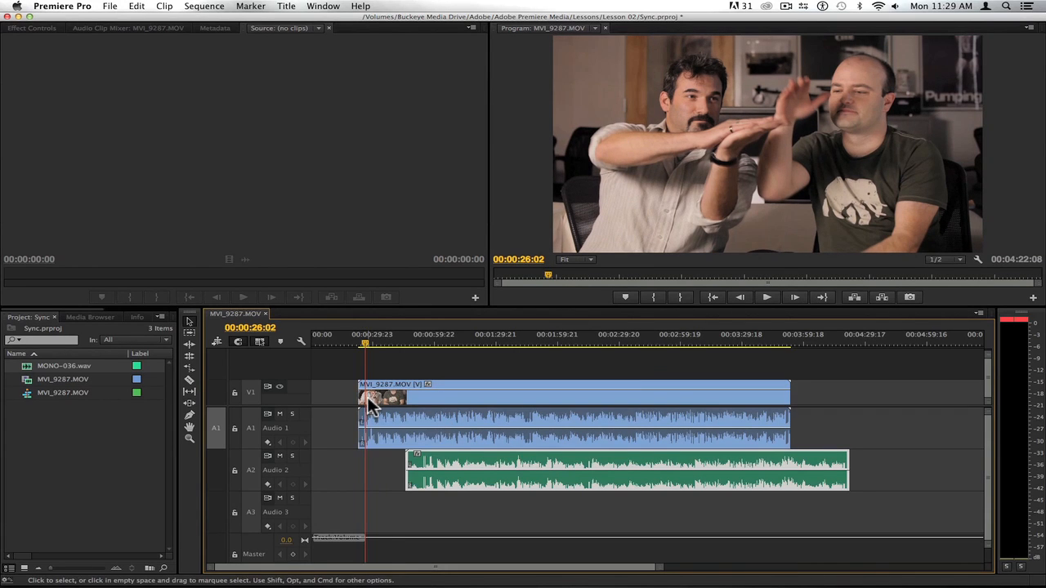
mouse_move(375, 404)
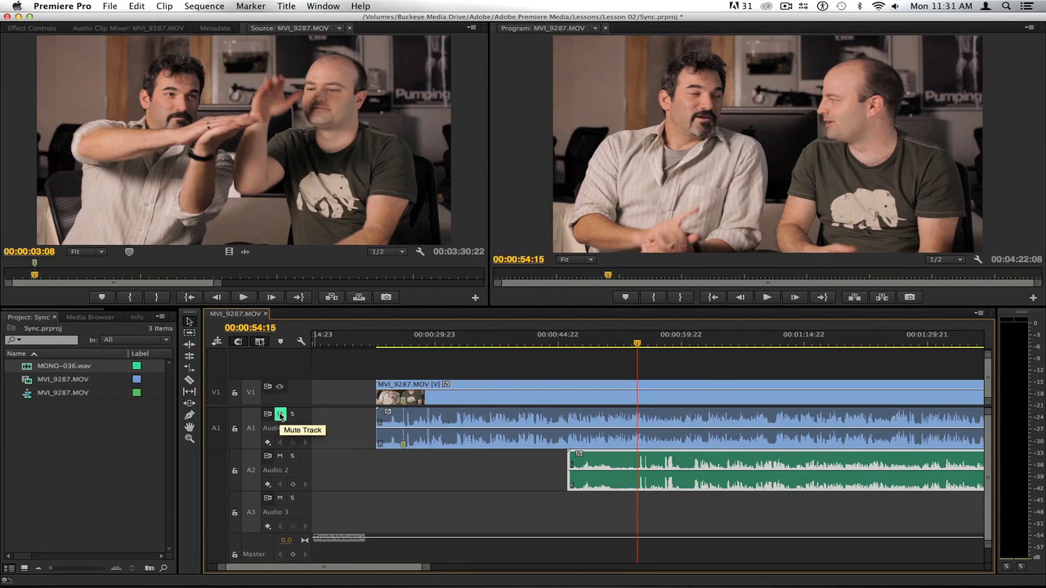
Mute the Audio 1 track and load MONO-036.wav into the Source Monitor.
left_click(279, 414)
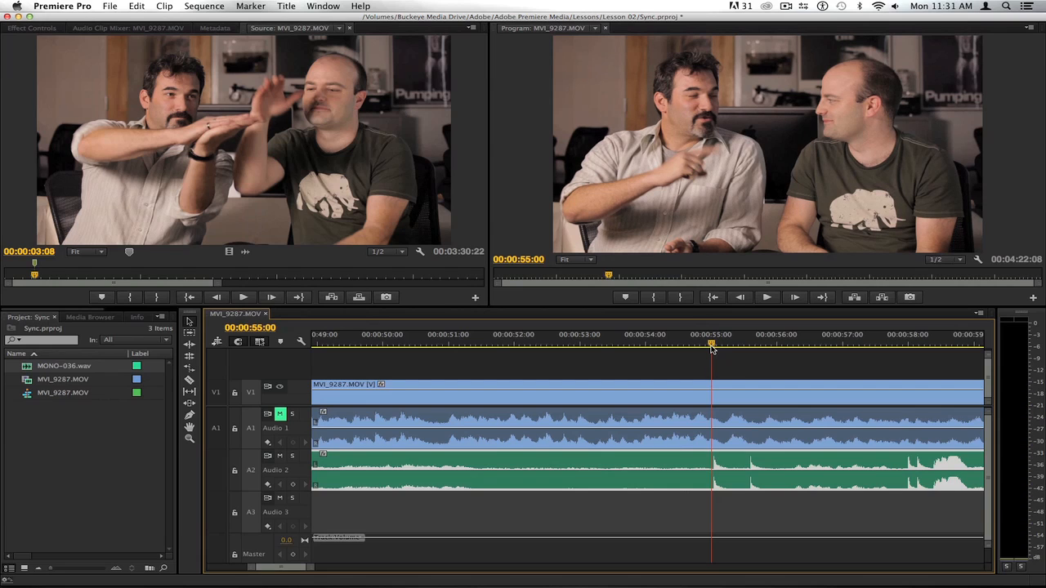
double_click(64, 365)
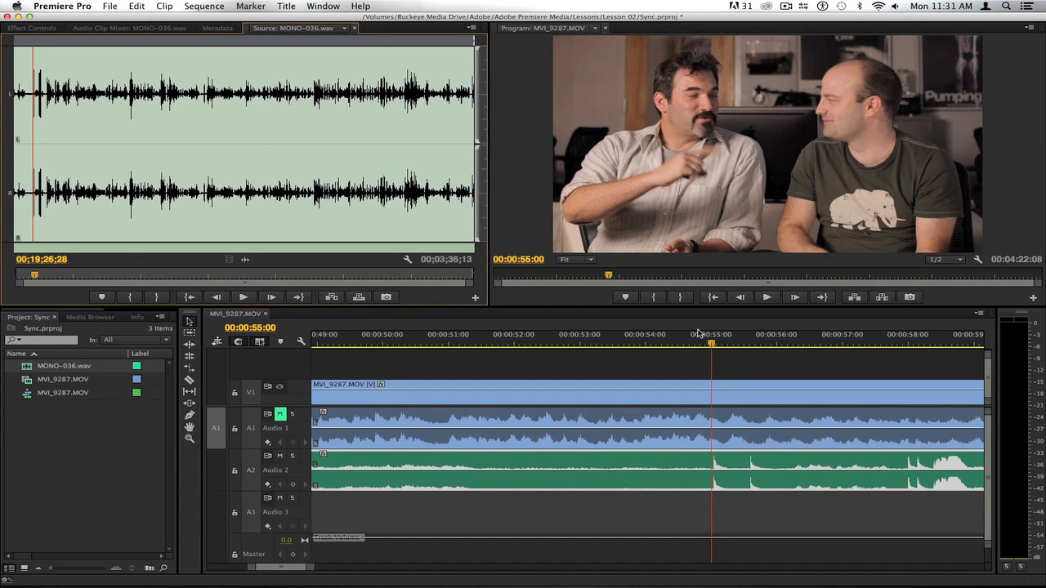
mouse_move(32, 152)
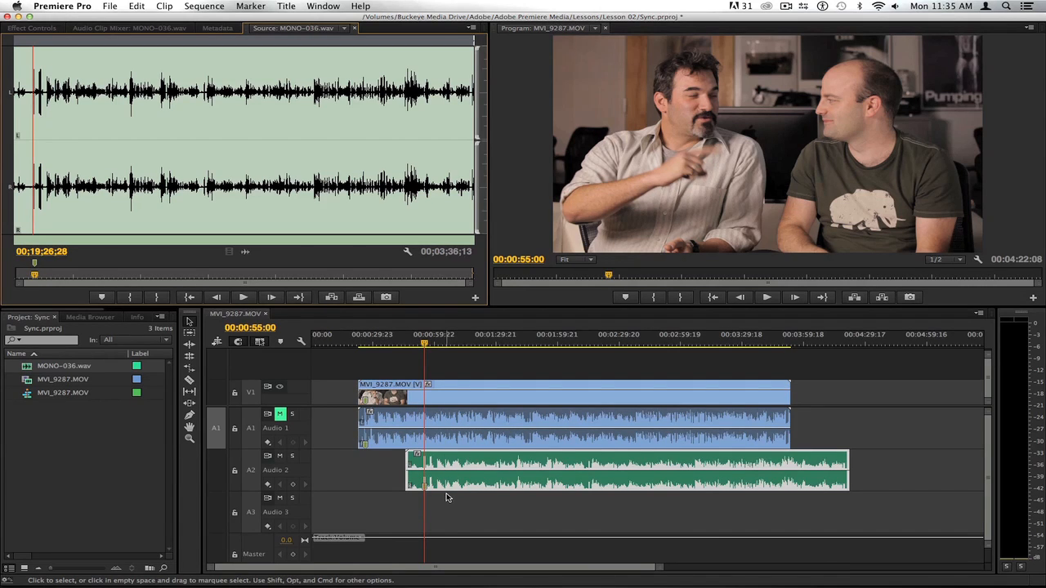
mouse_move(482, 513)
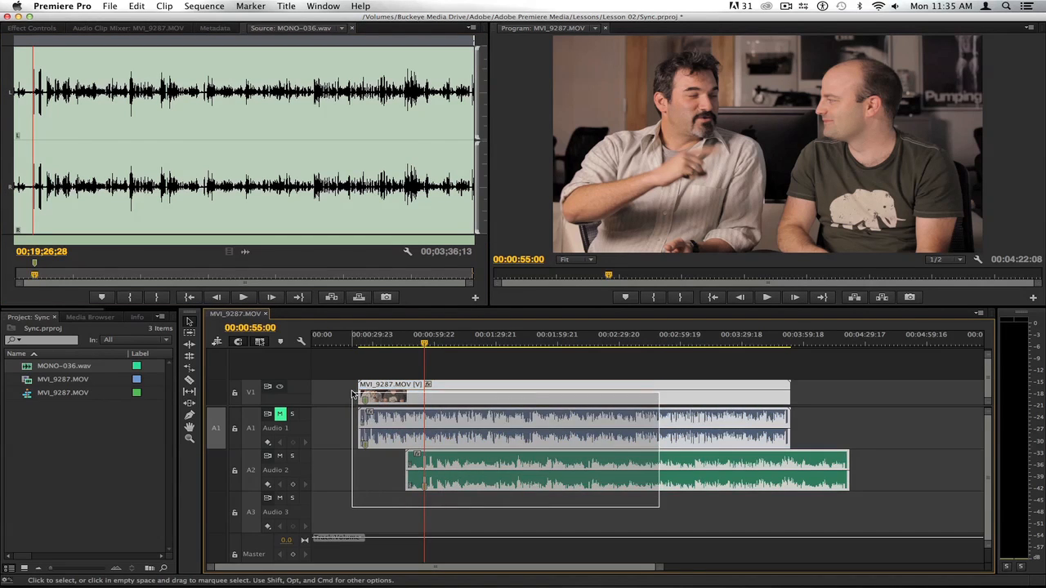
Synchronize MONO-036.wav with the camera clip by Clip Marker, using Unnamed Marker 1.
left_click(165, 6)
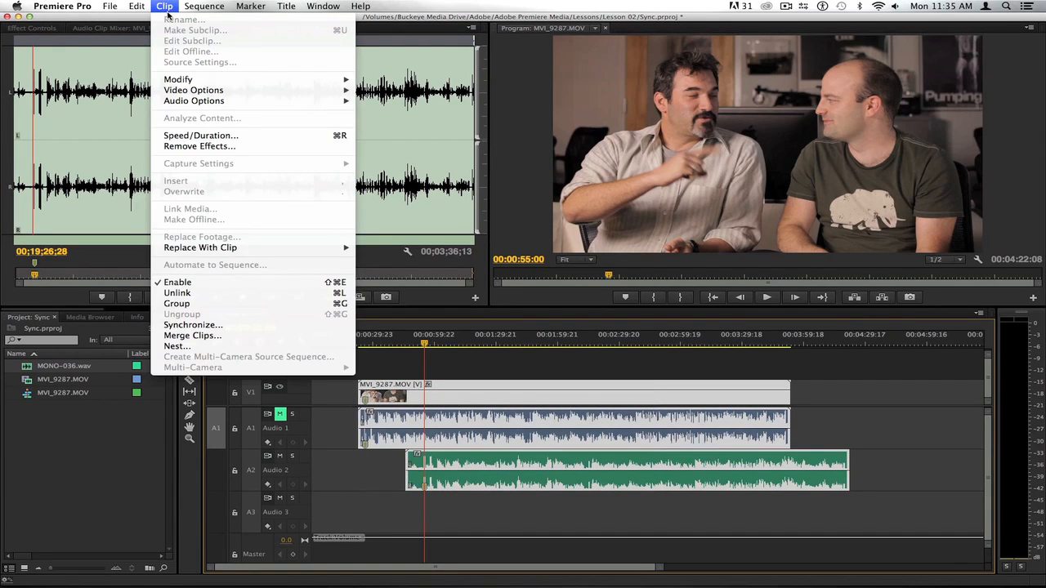
mouse_move(193, 324)
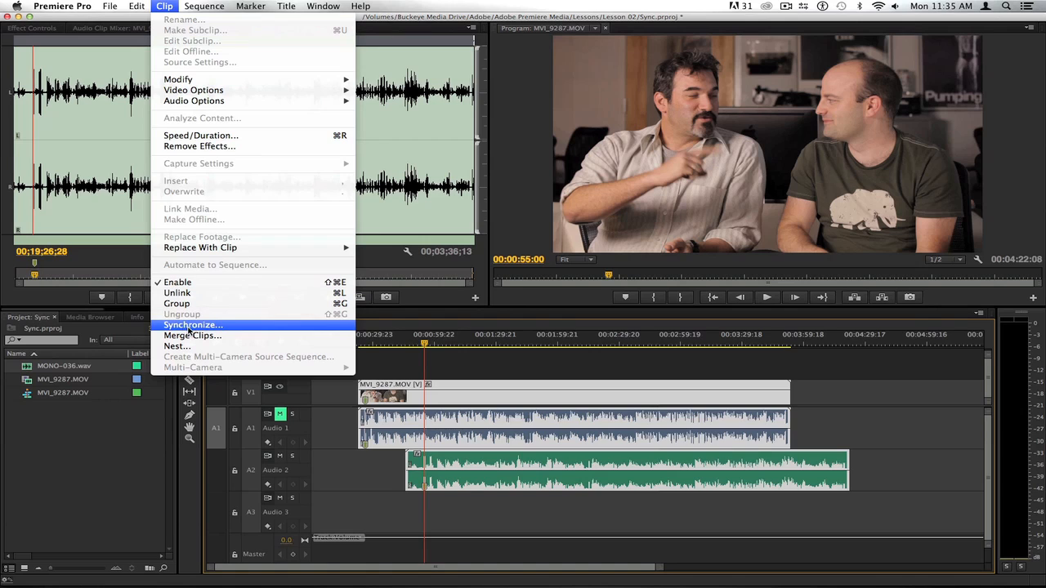
left_click(193, 325)
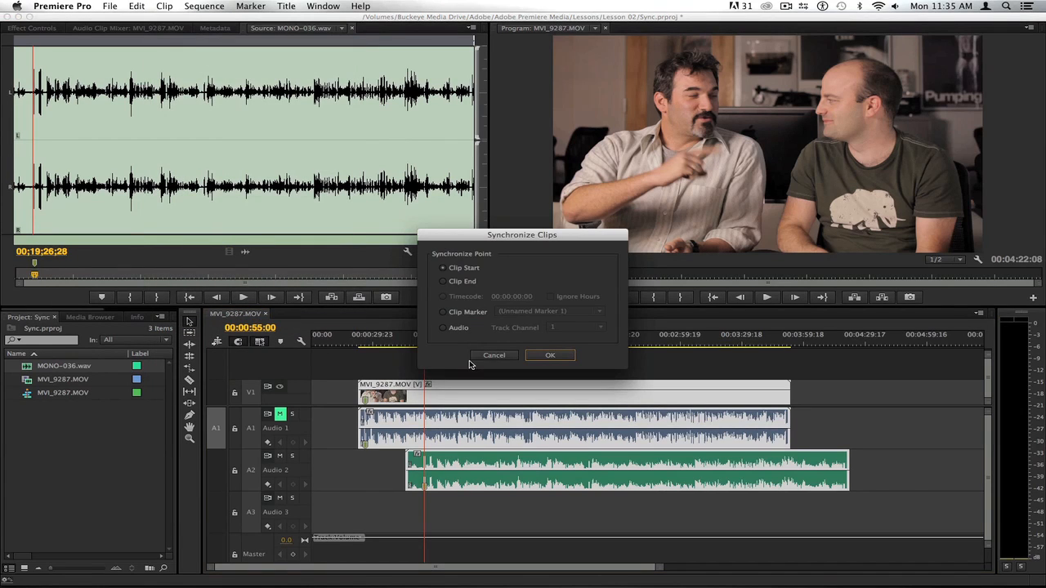
mouse_move(484, 328)
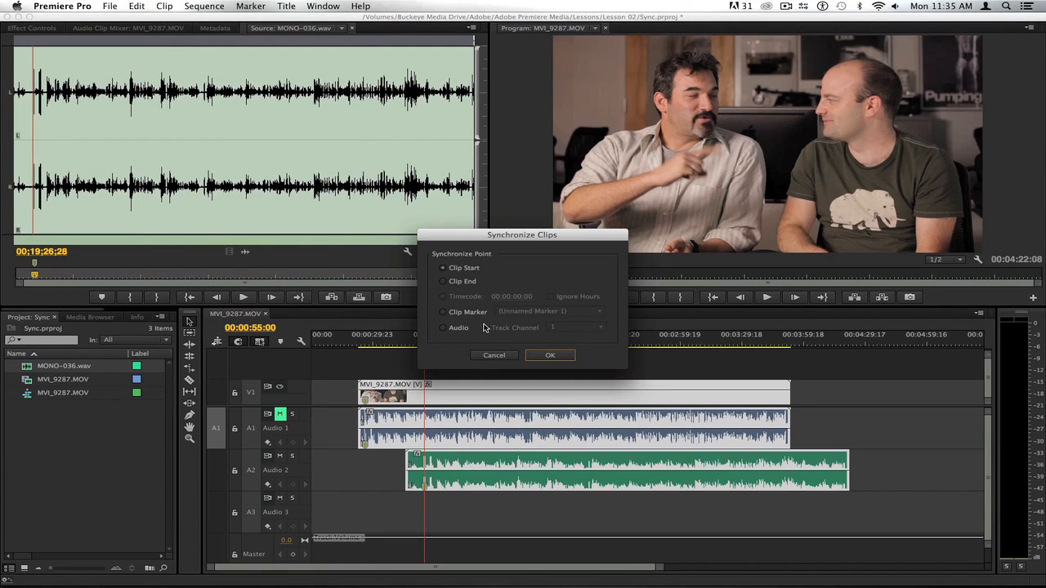
left_click(443, 311)
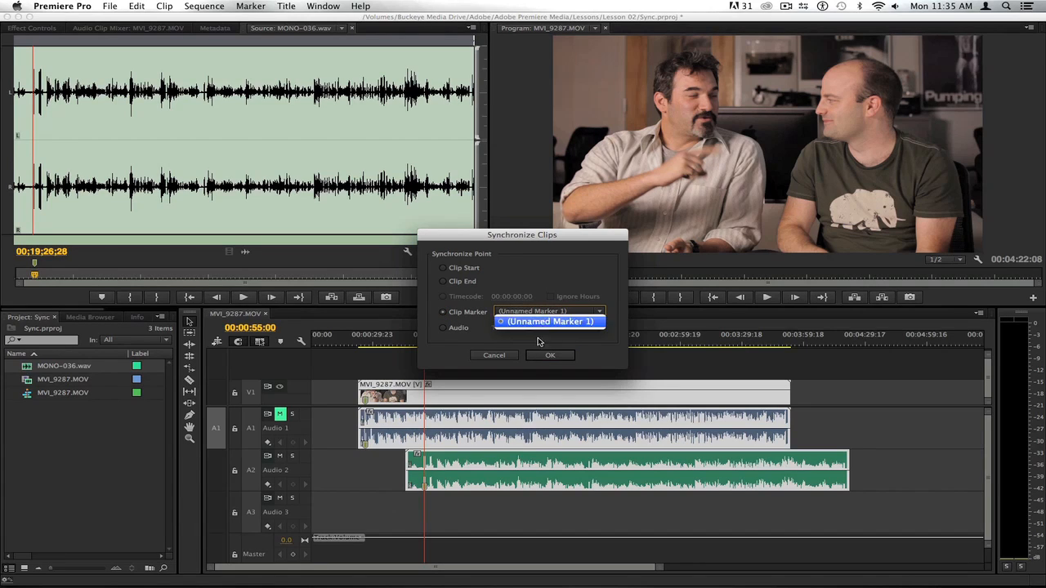
left_click(549, 321)
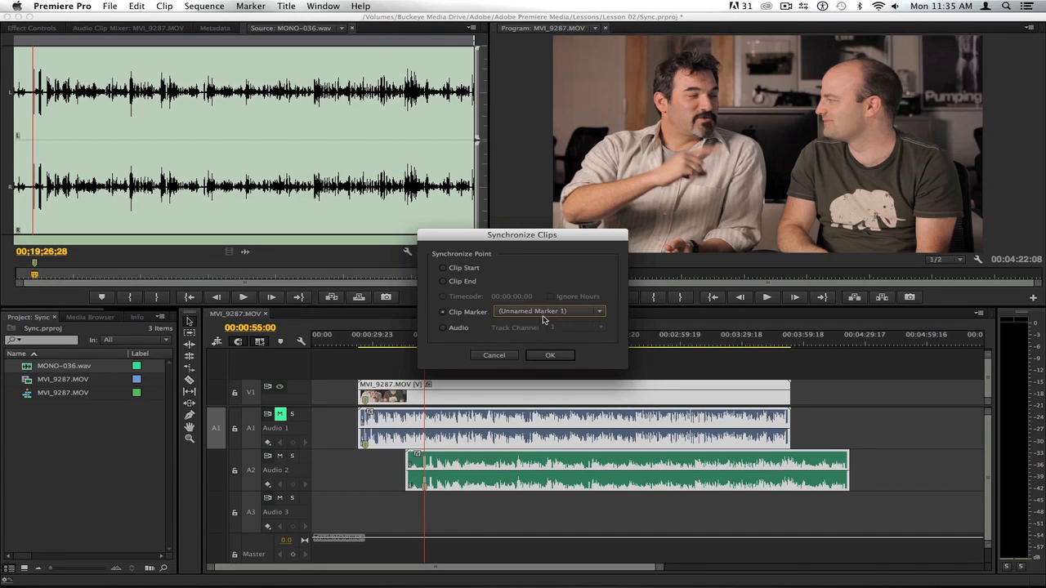
left_click(550, 354)
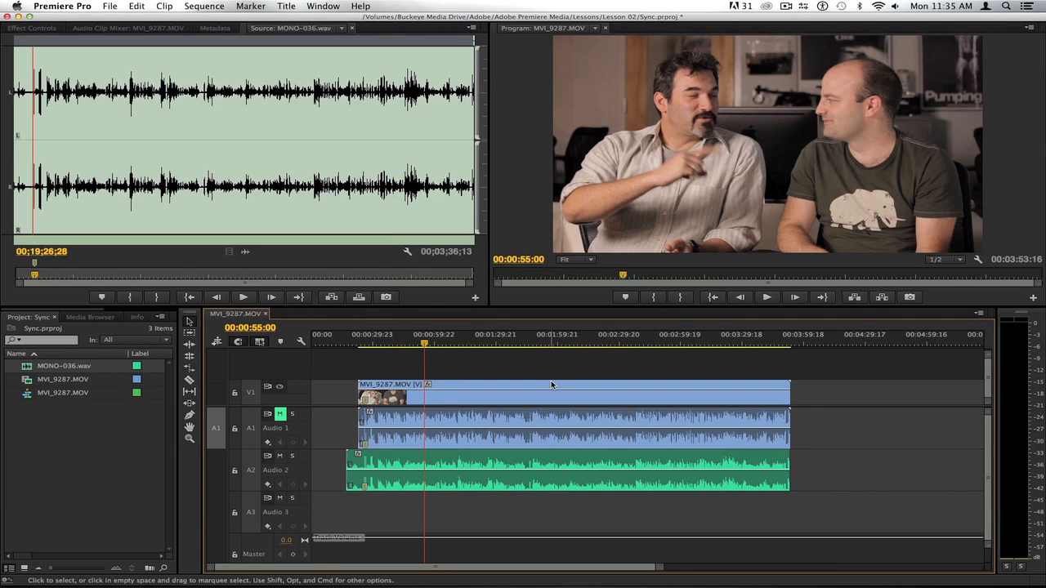
mouse_move(355, 347)
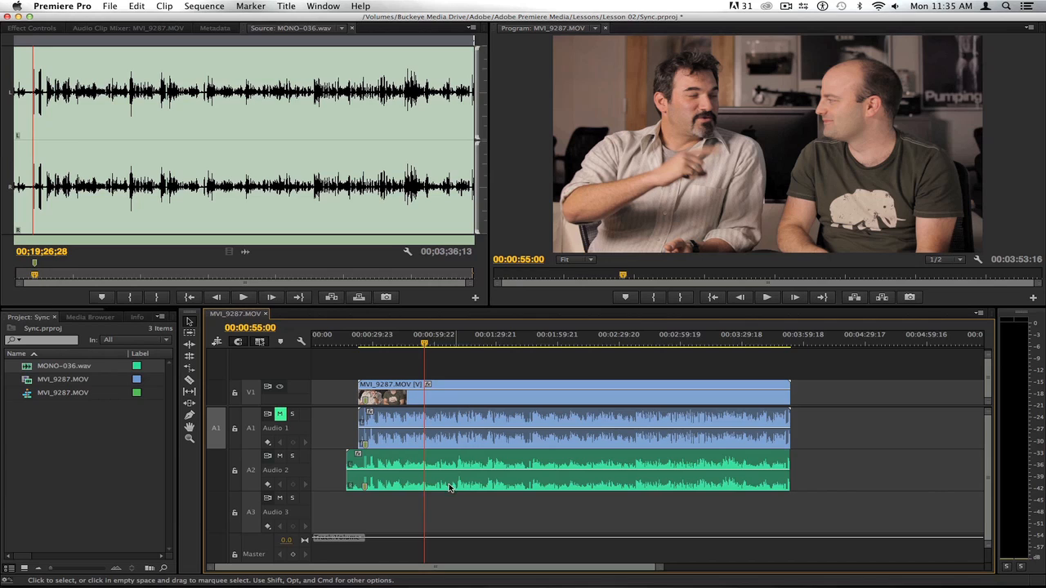
mouse_move(380, 462)
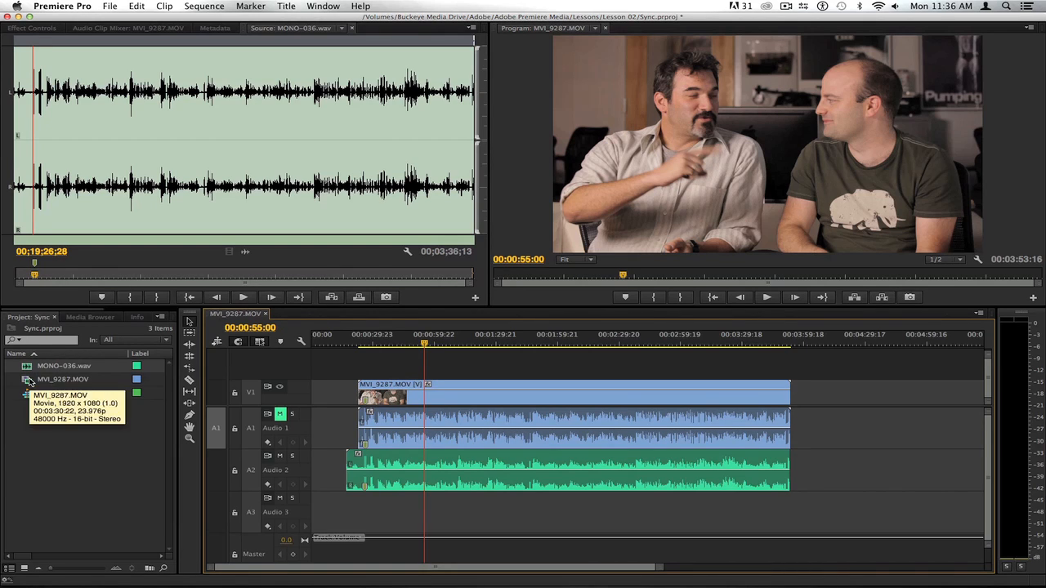
mouse_move(28, 366)
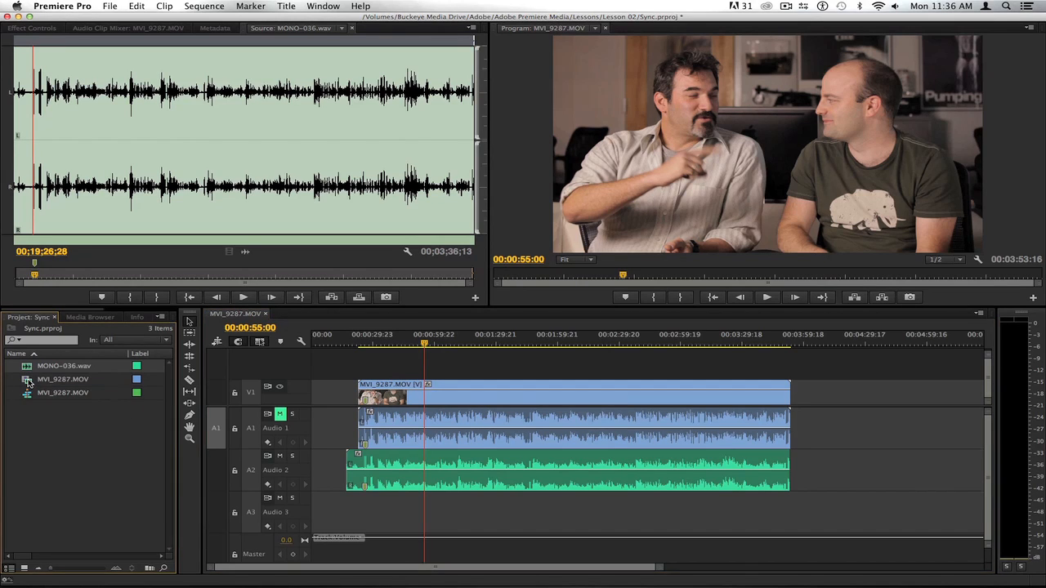
Merge both source clips on the clip marker with Remove Audio From AV Clip checked.
left_click(63, 380)
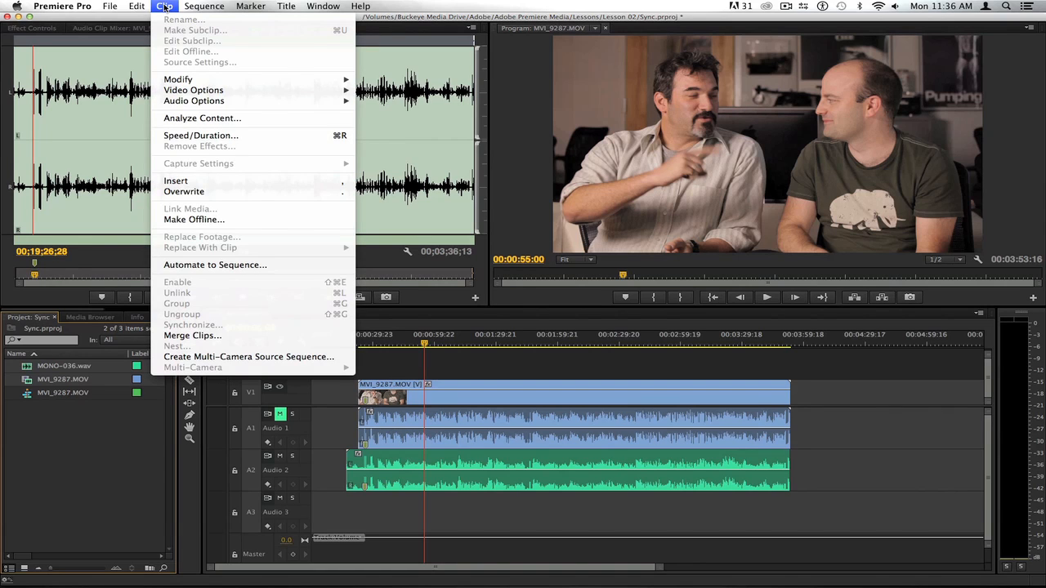
mouse_move(192, 336)
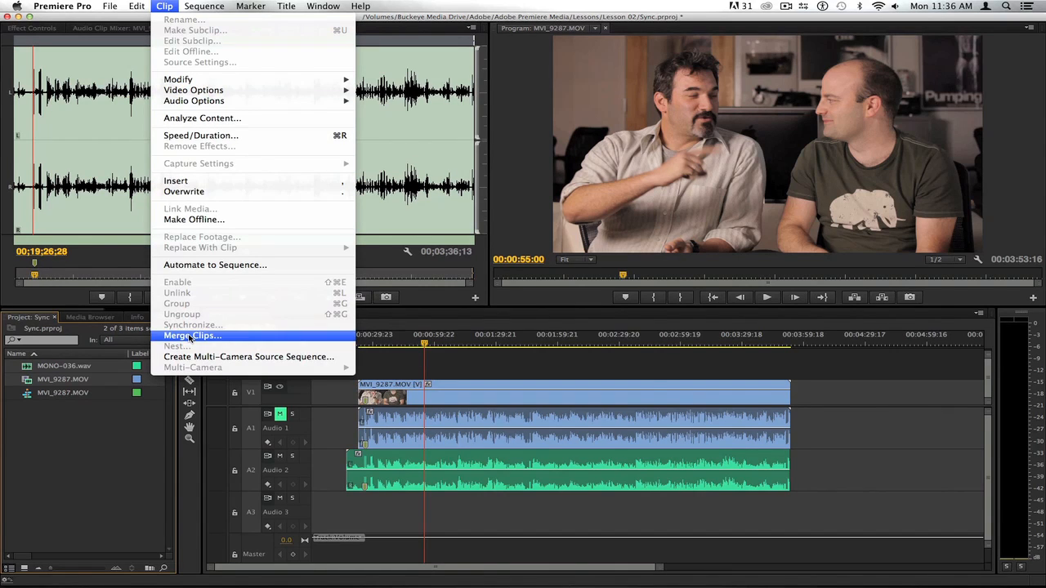
left_click(192, 335)
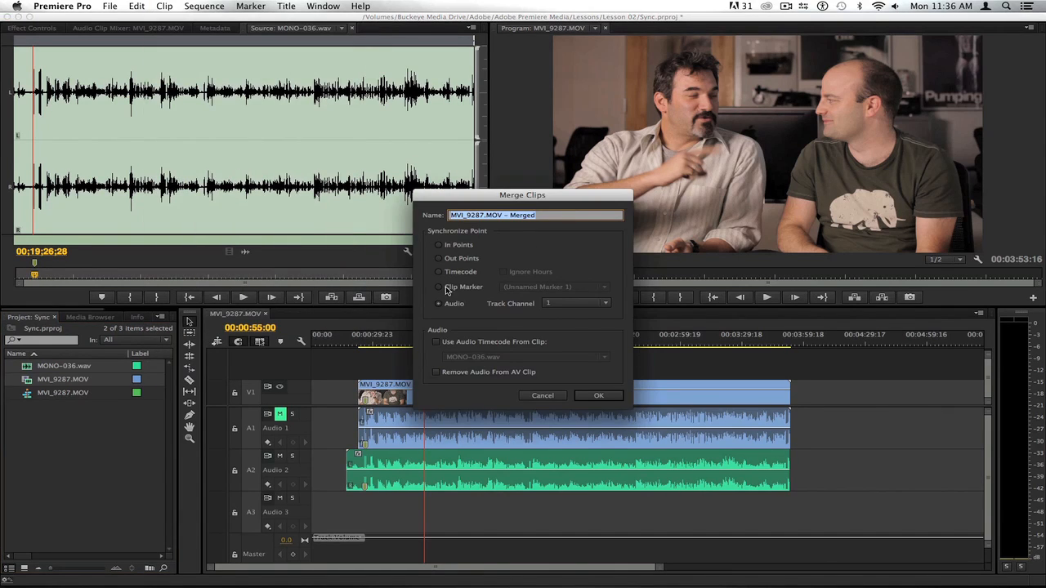
left_click(439, 287)
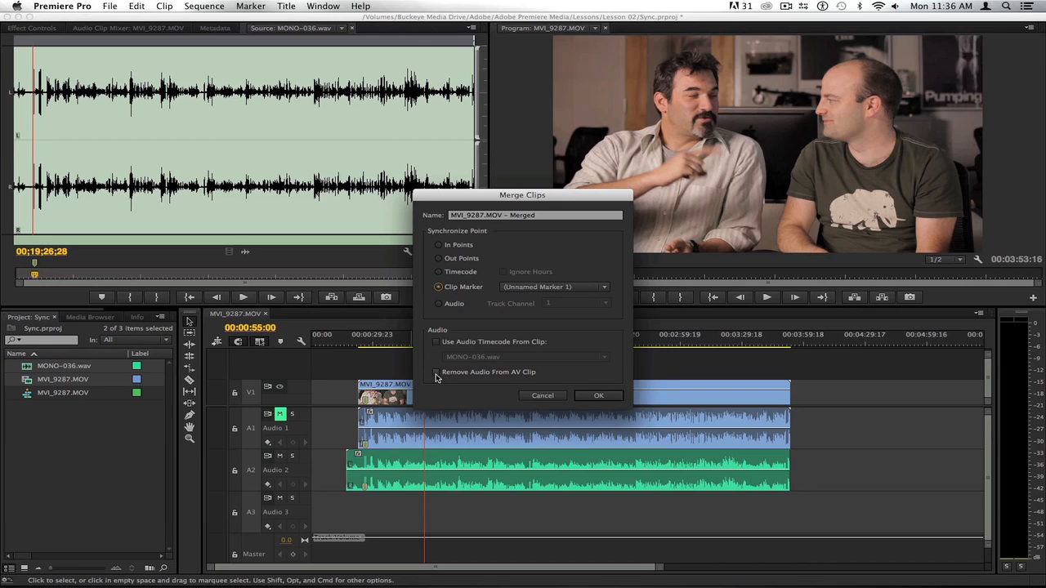
left_click(437, 372)
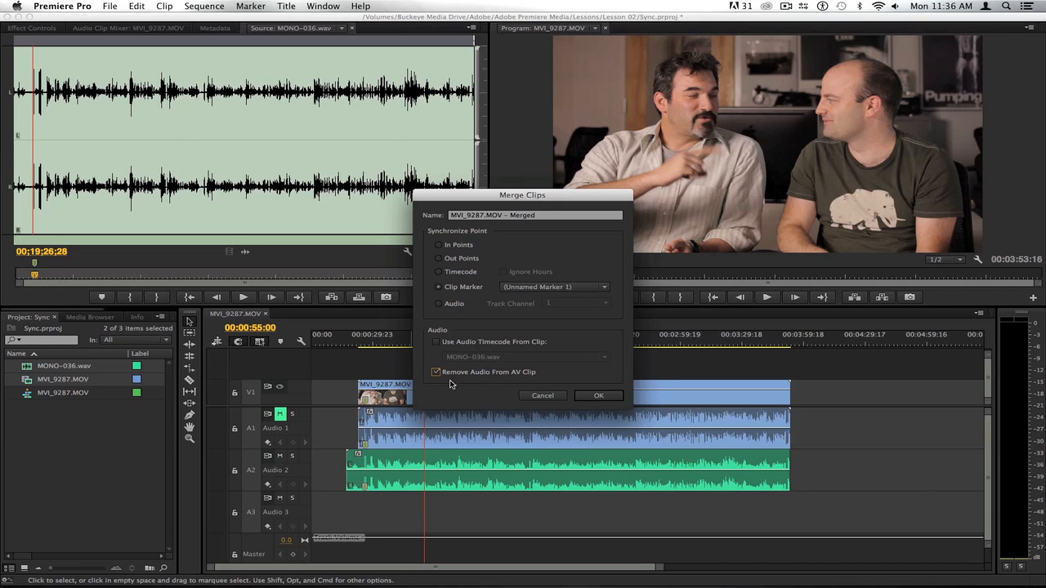
mouse_move(583, 376)
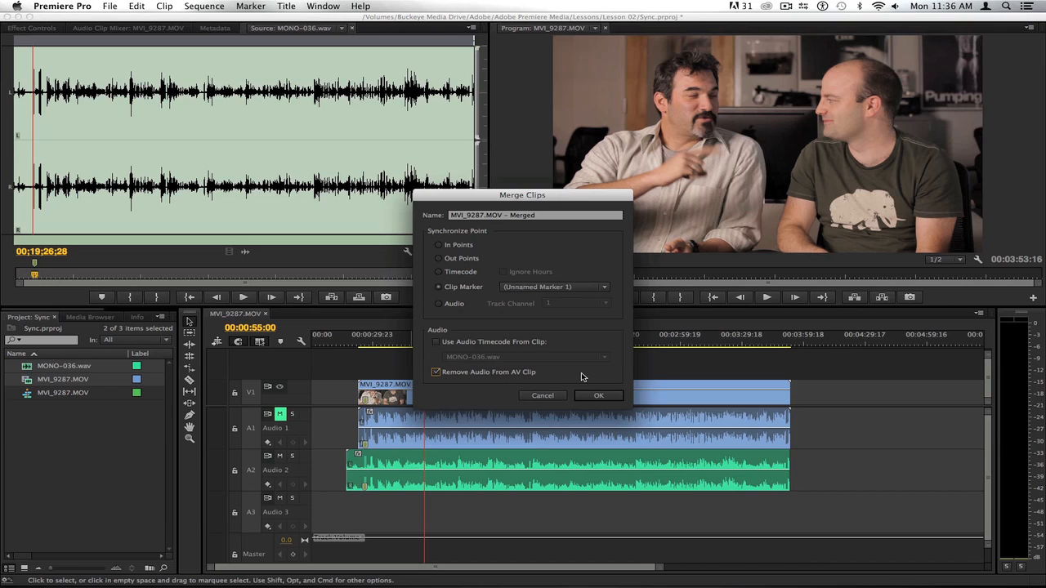
left_click(598, 396)
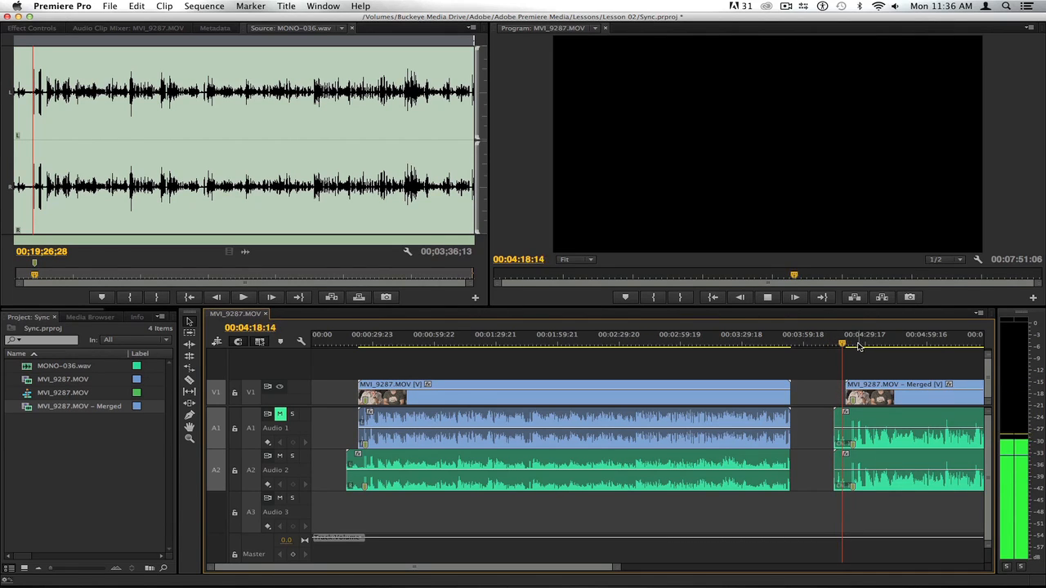
Move the playhead into MVI_9287.MOV – Merged to preview it.
left_click(846, 343)
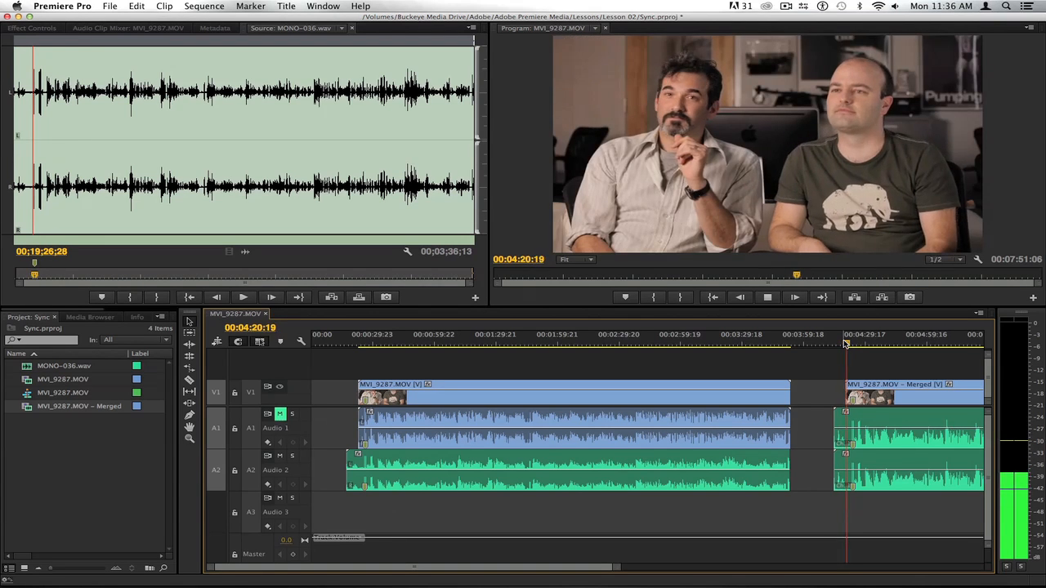